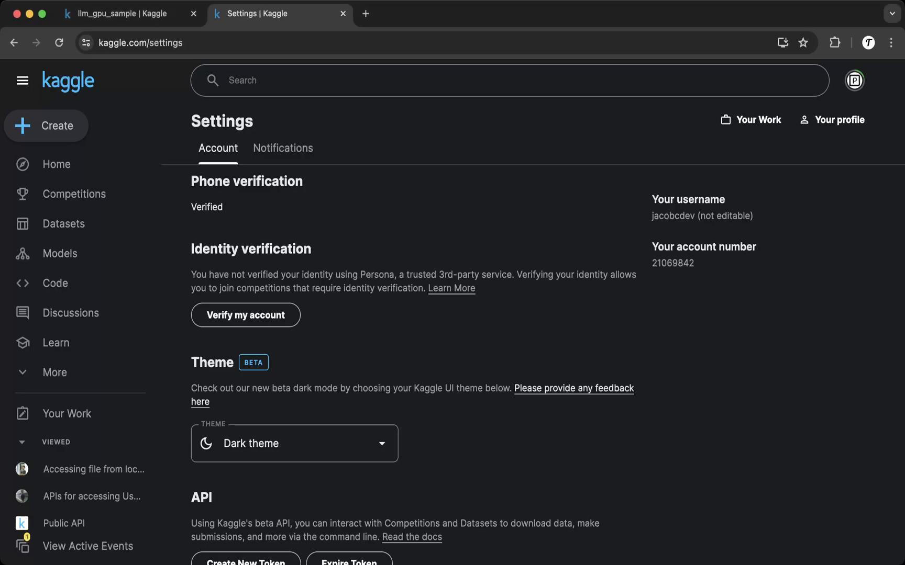
Switch from the Settings page back to the llm_gpu_sample notebook editor
scroll("down", 3)
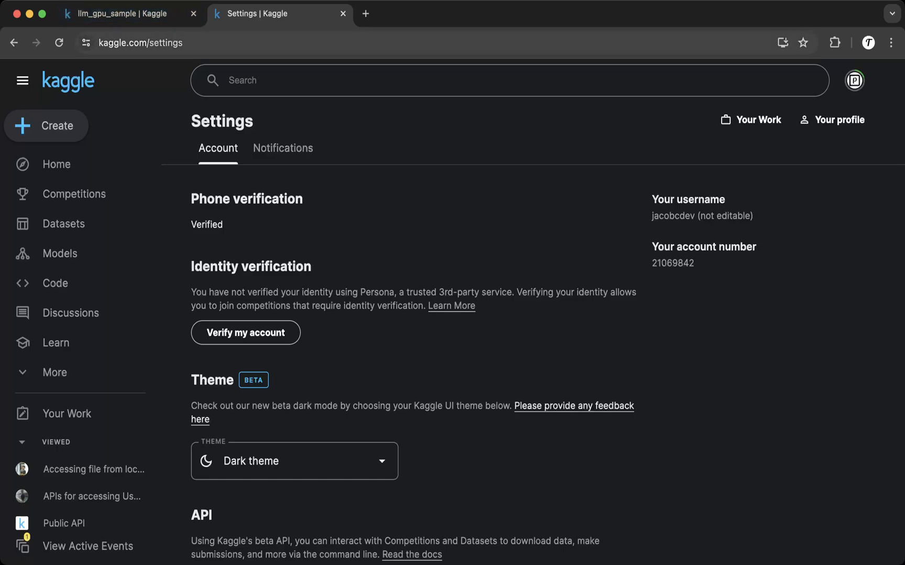
left_click(121, 14)
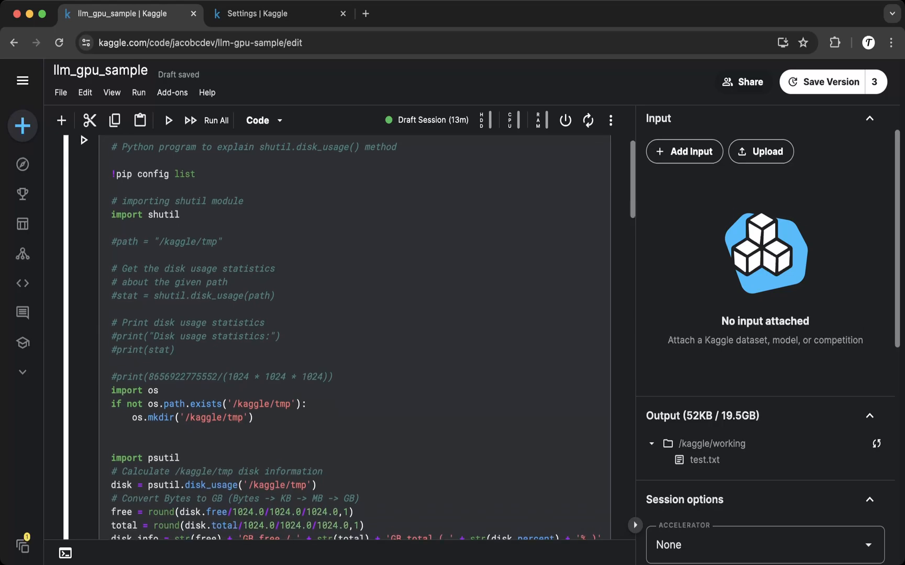
scroll("down", 3)
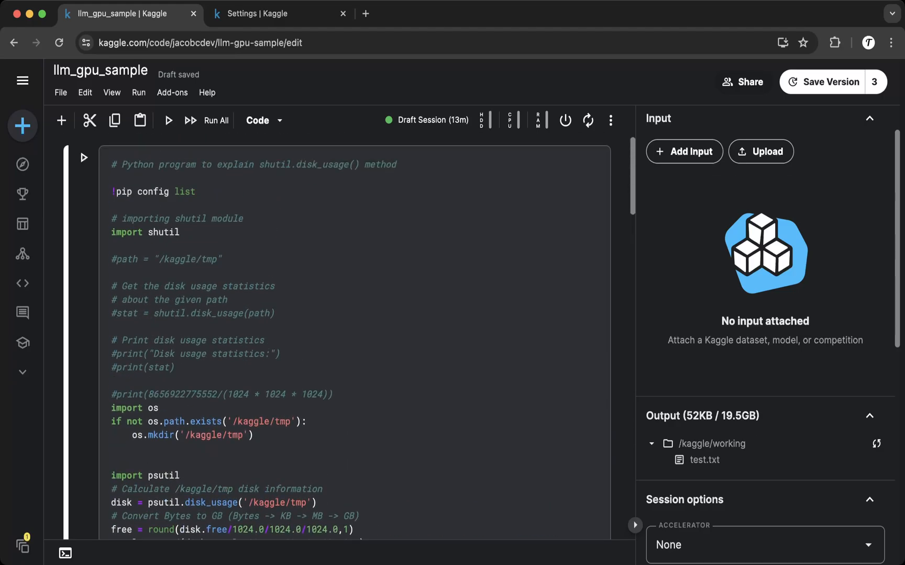
scroll("down", 3)
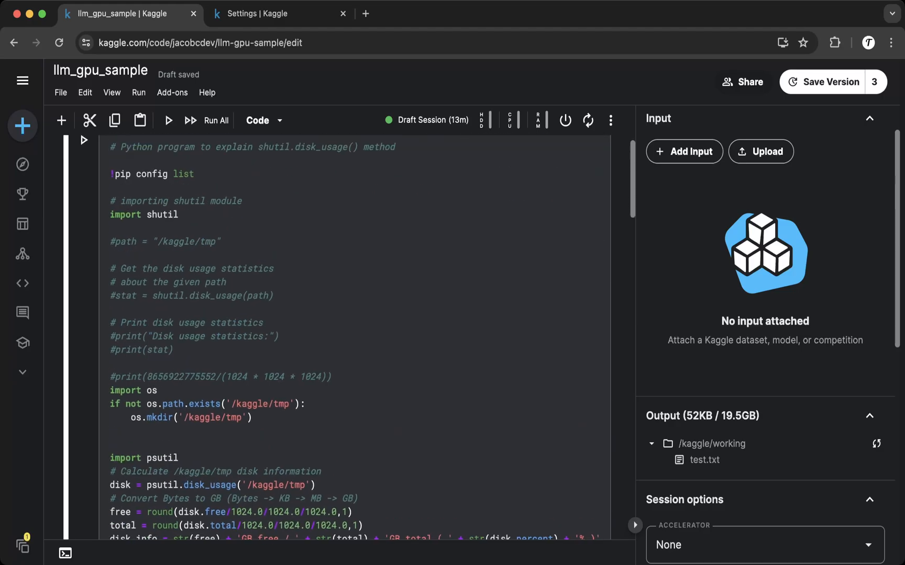
scroll("down", 3)
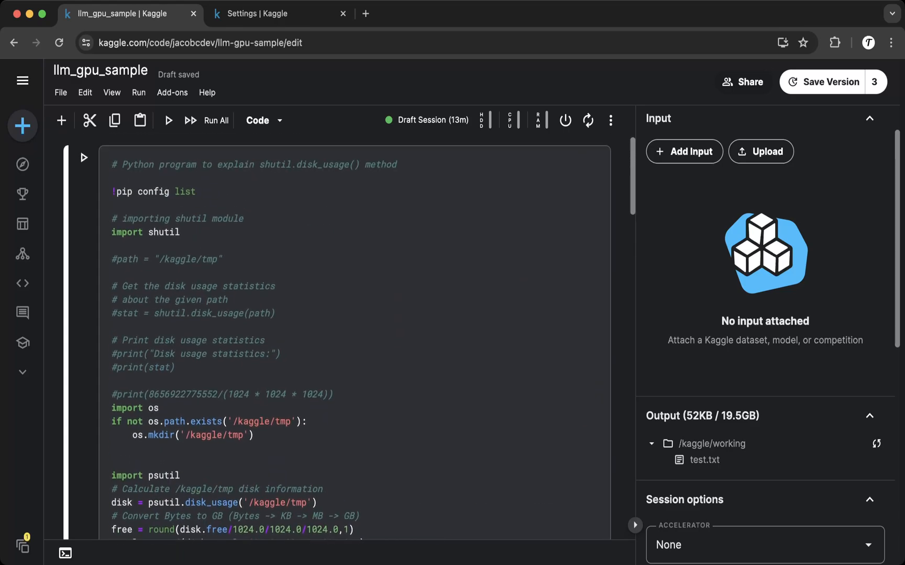
left_click(609, 120)
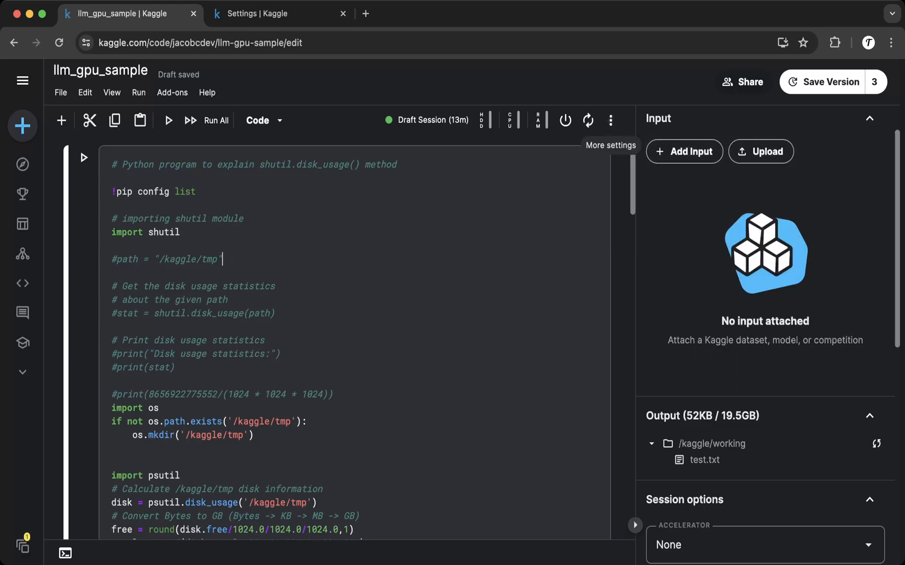
scroll("down", 3)
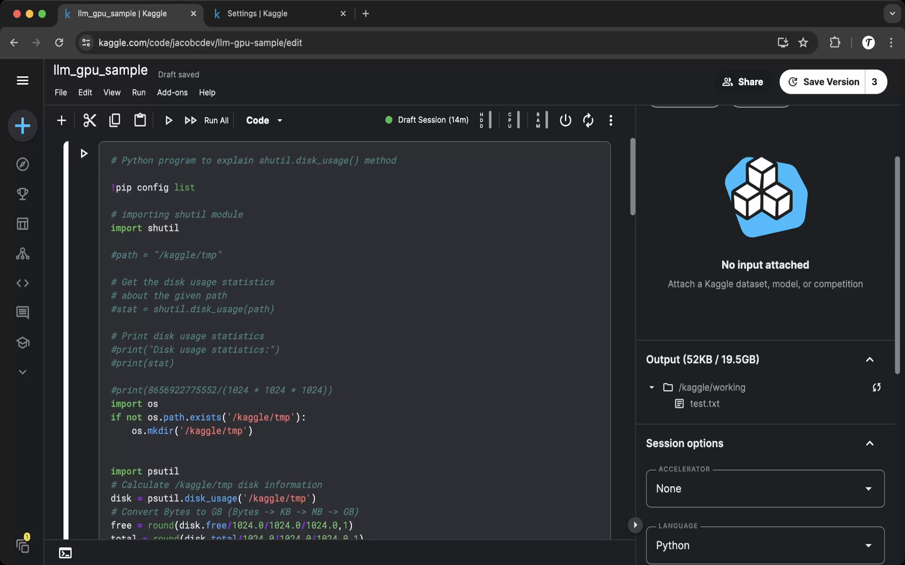
scroll("down", 3)
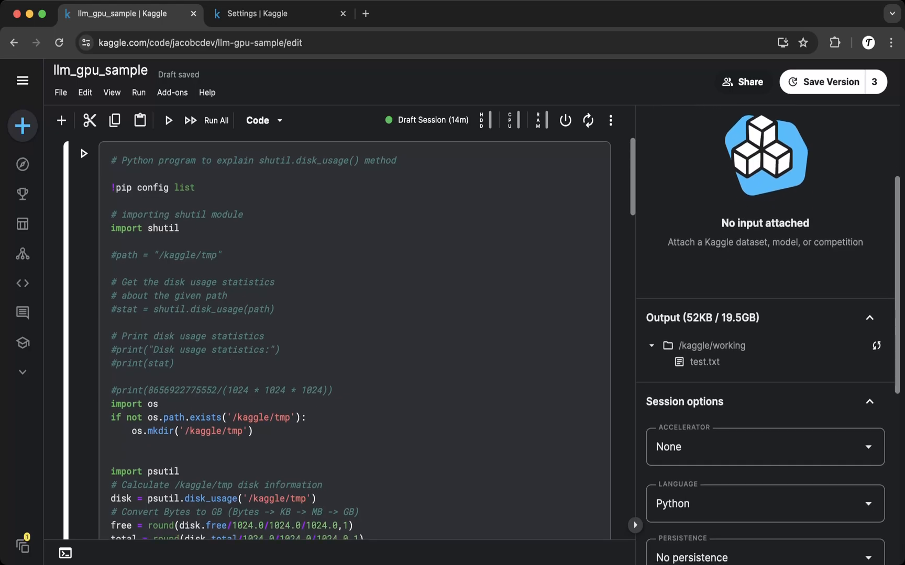
scroll("down", 3)
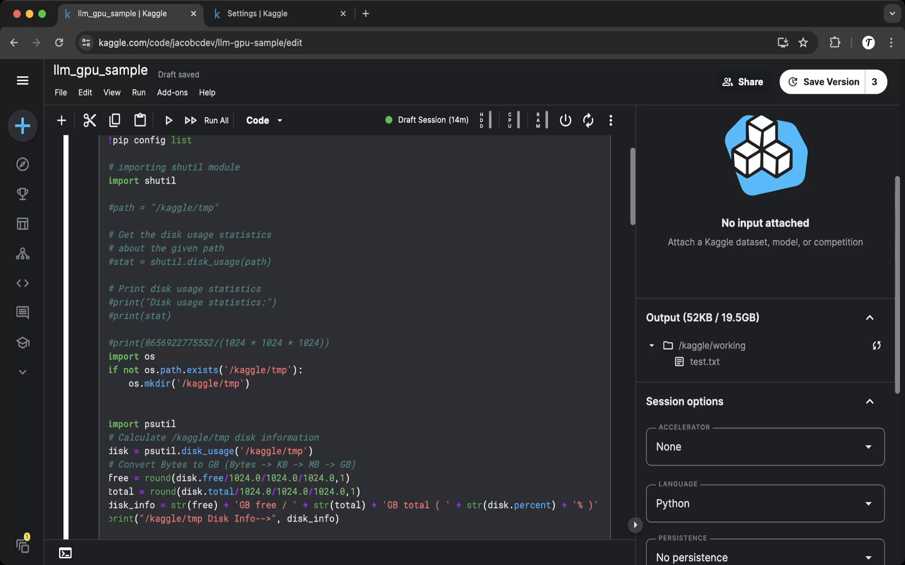
scroll("down", 3)
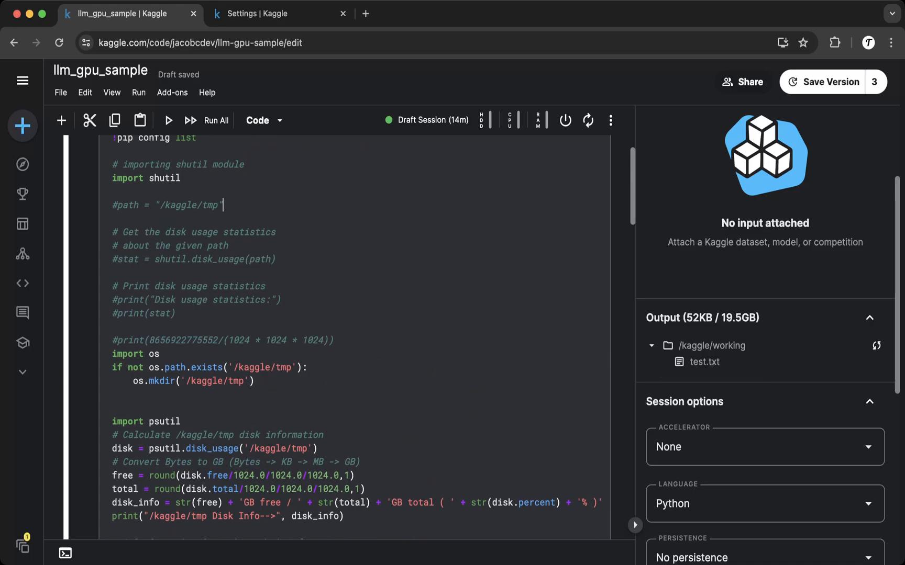
scroll("down", 3)
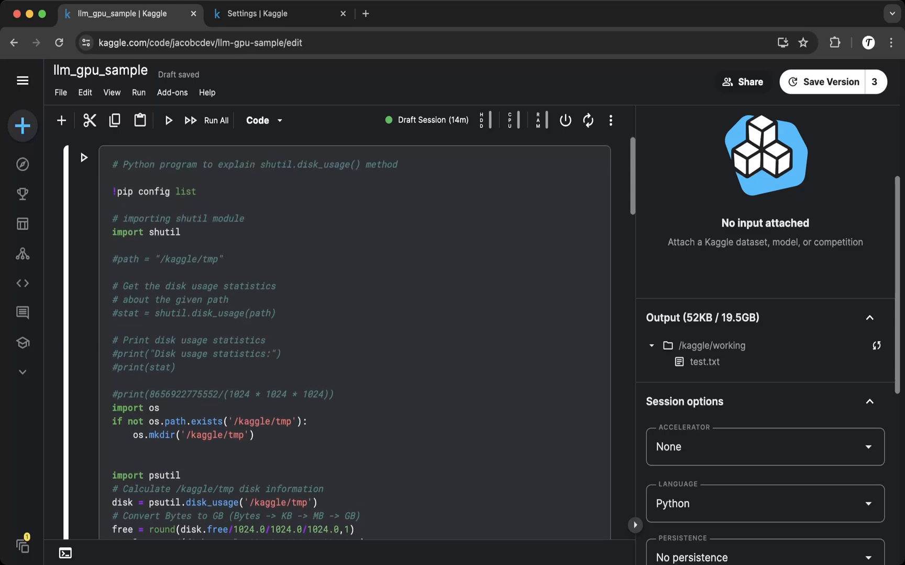
scroll("down", 3)
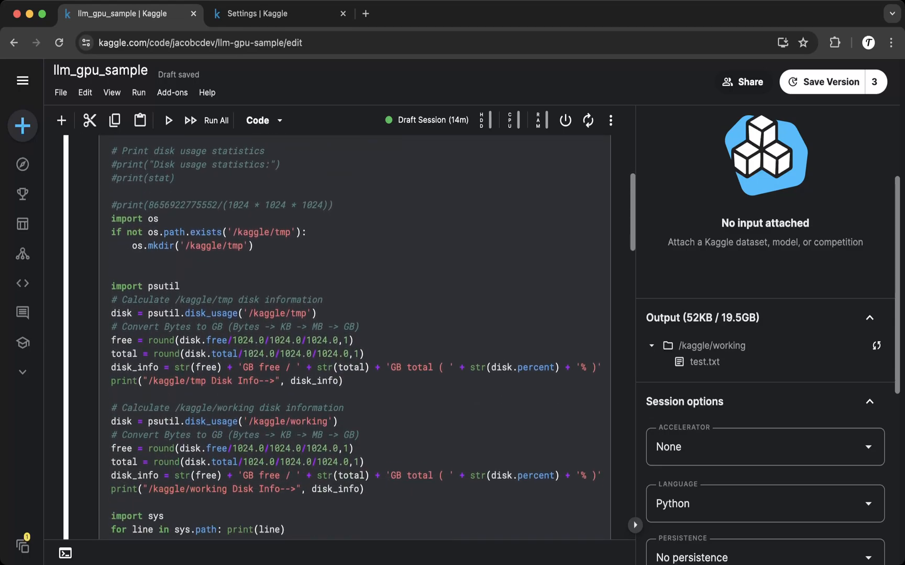
scroll("down", 3)
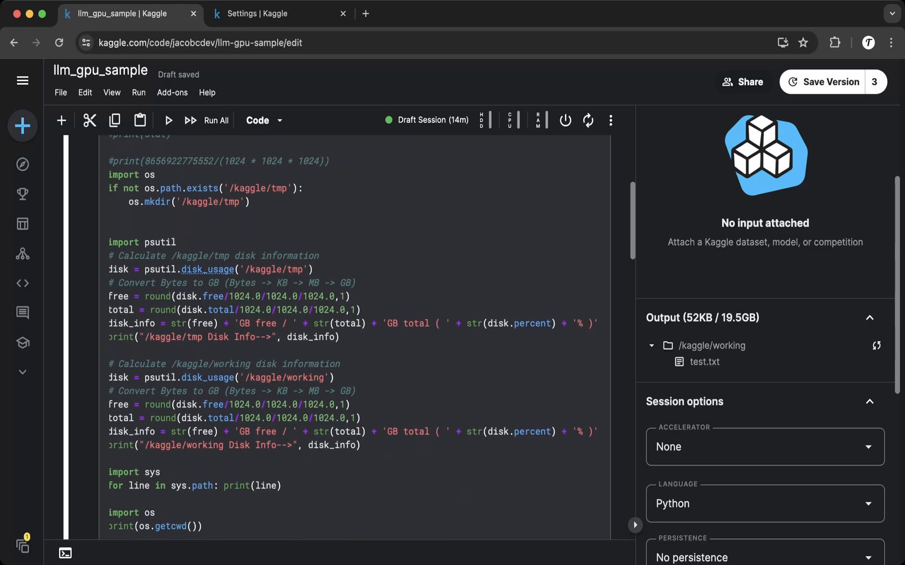
scroll("down", 3)
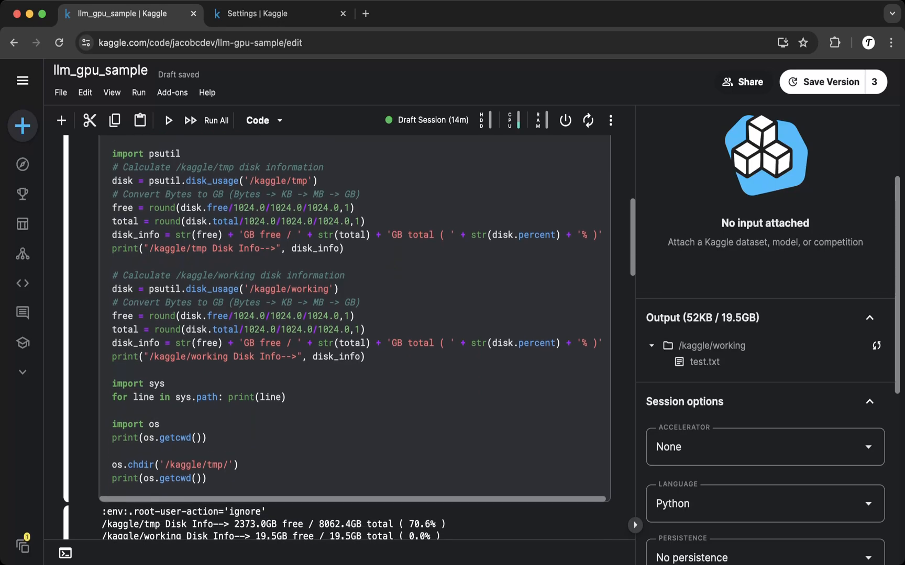
scroll("down", 3)
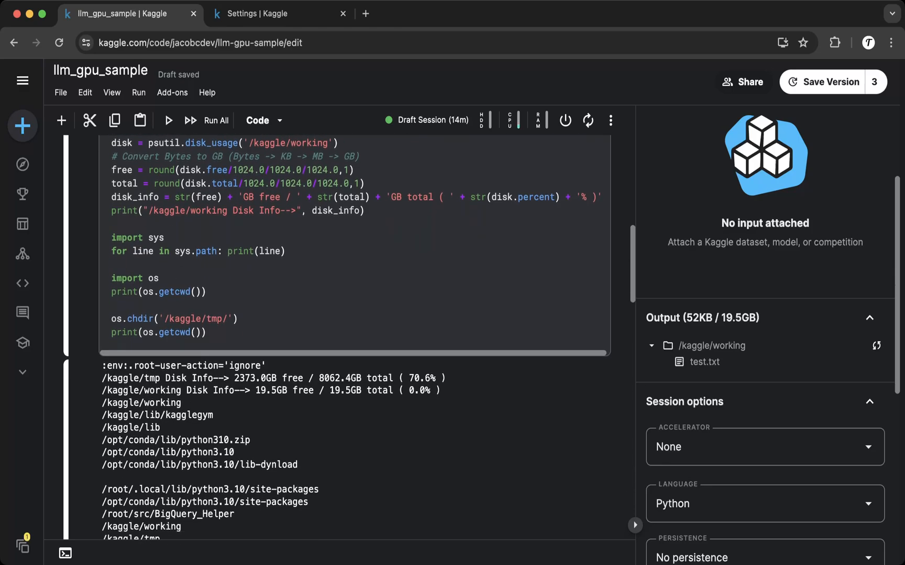
scroll("down", 3)
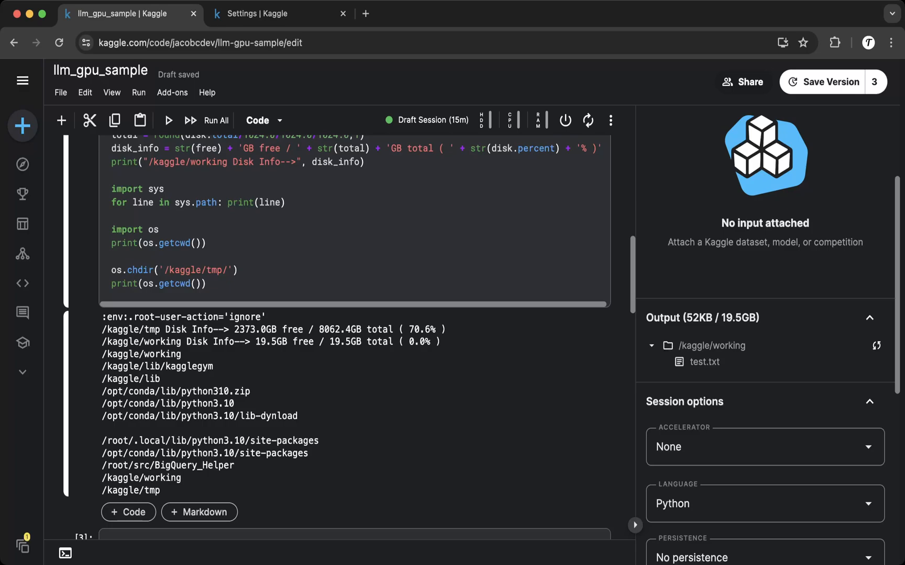
scroll("down", 3)
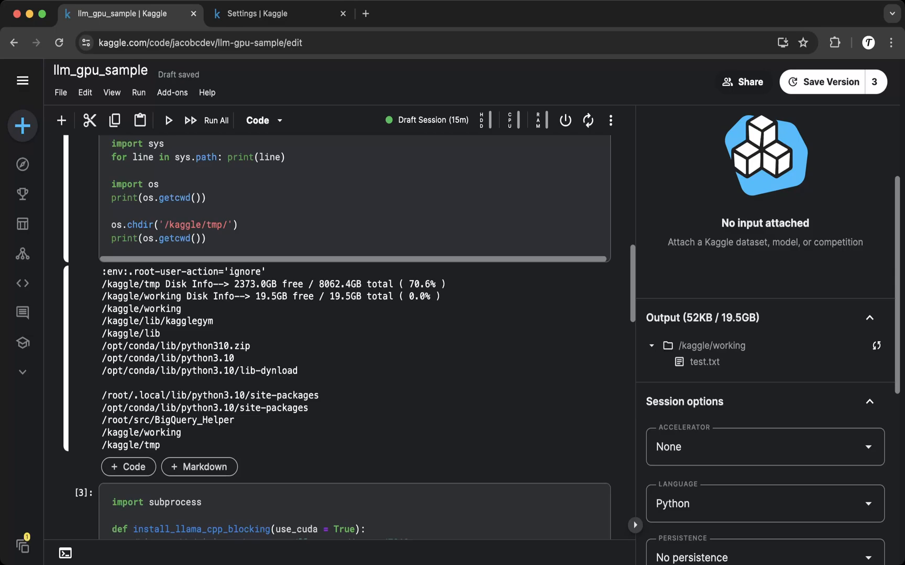
scroll("down", 3)
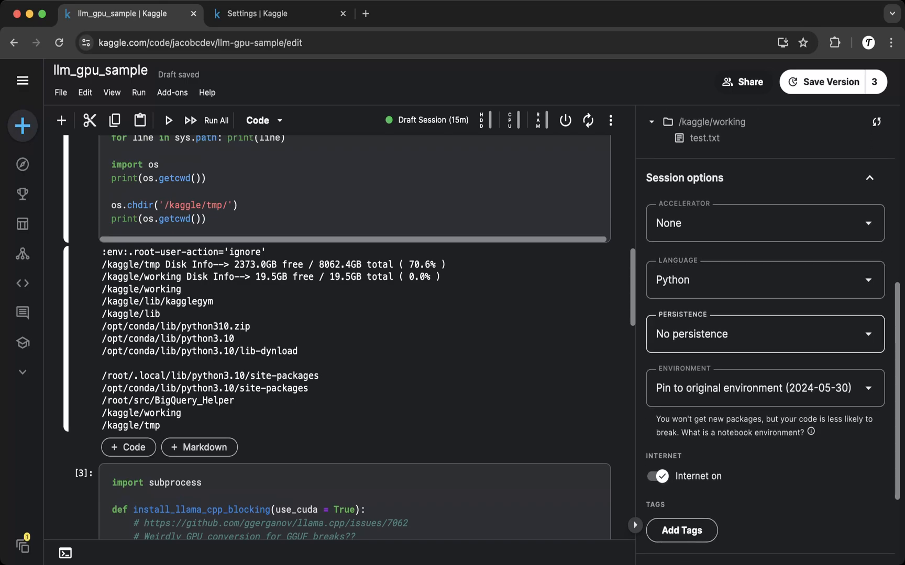
left_click(764, 333)
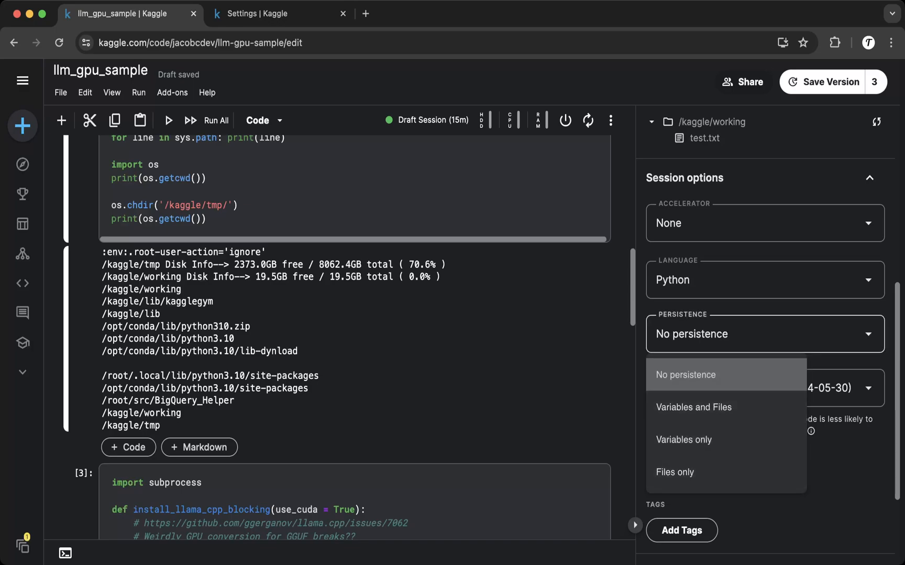
left_click(683, 375)
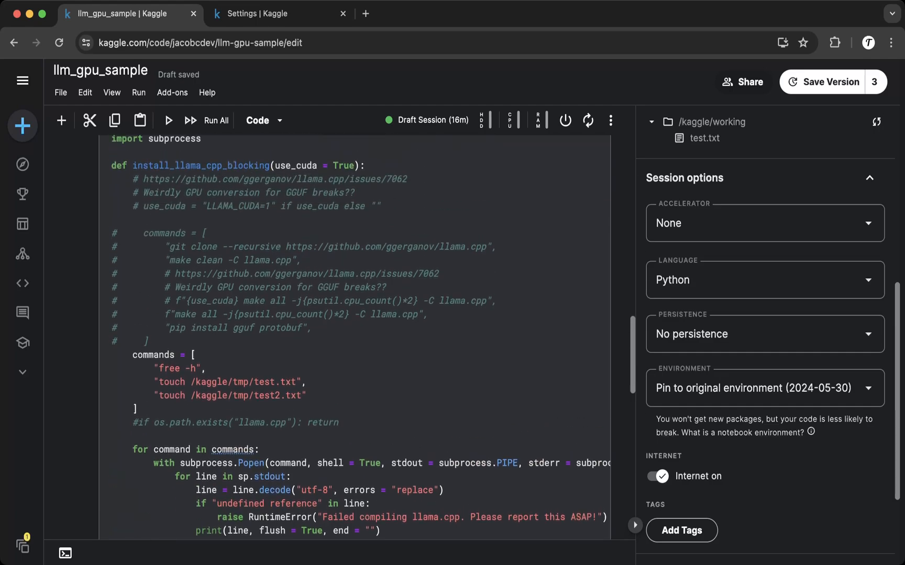
scroll("down", 3)
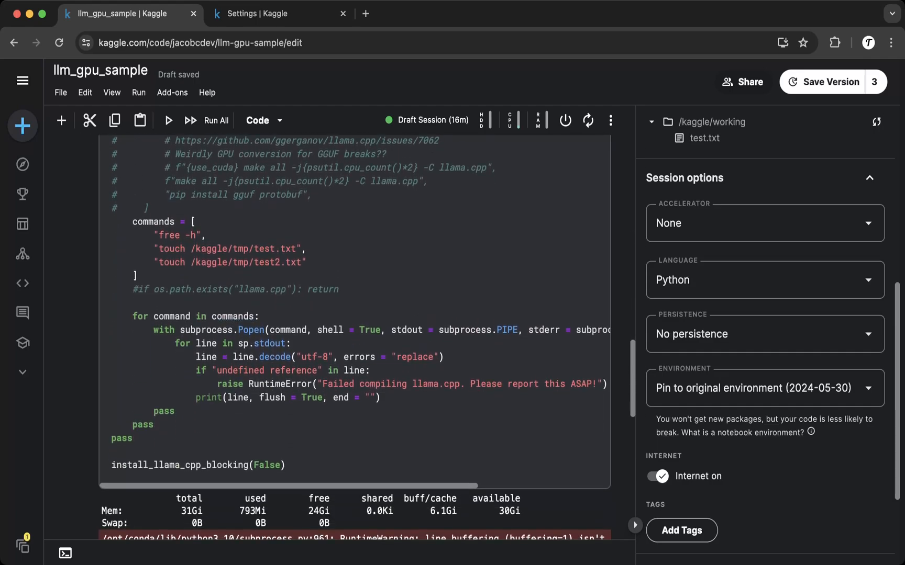
double_click(178, 234)
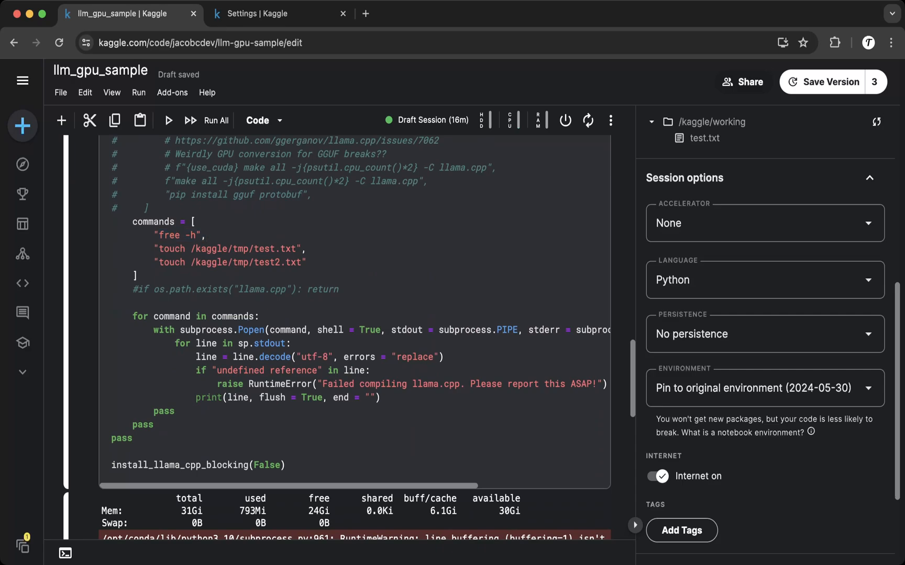
scroll("down", 3)
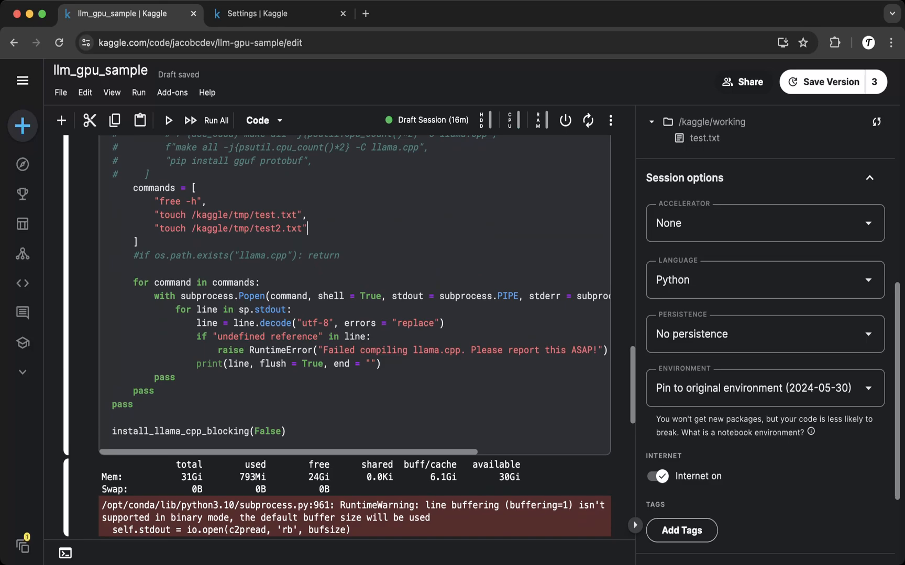
scroll("down", 3)
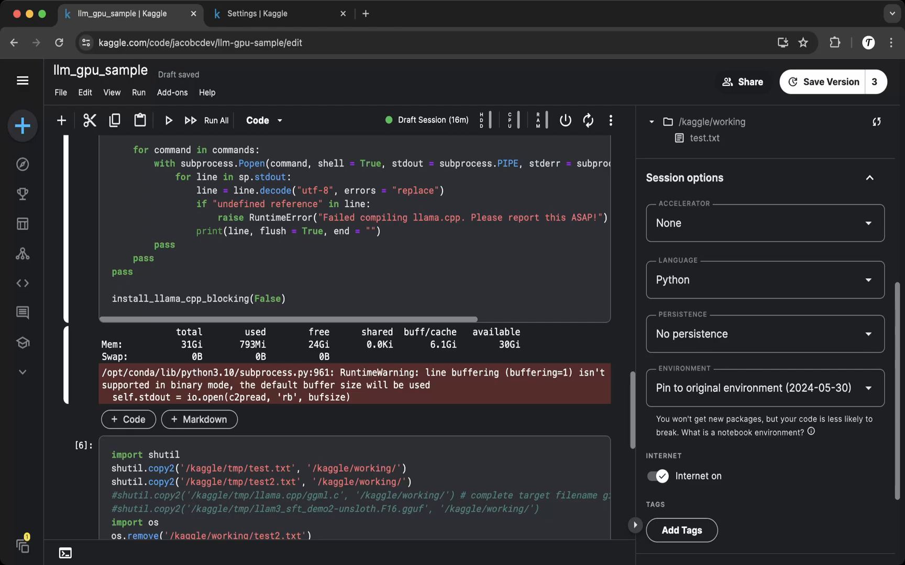
Scroll through the console output listing /kaggle/tmp with test.txt and test2.txt
scroll("down", 3)
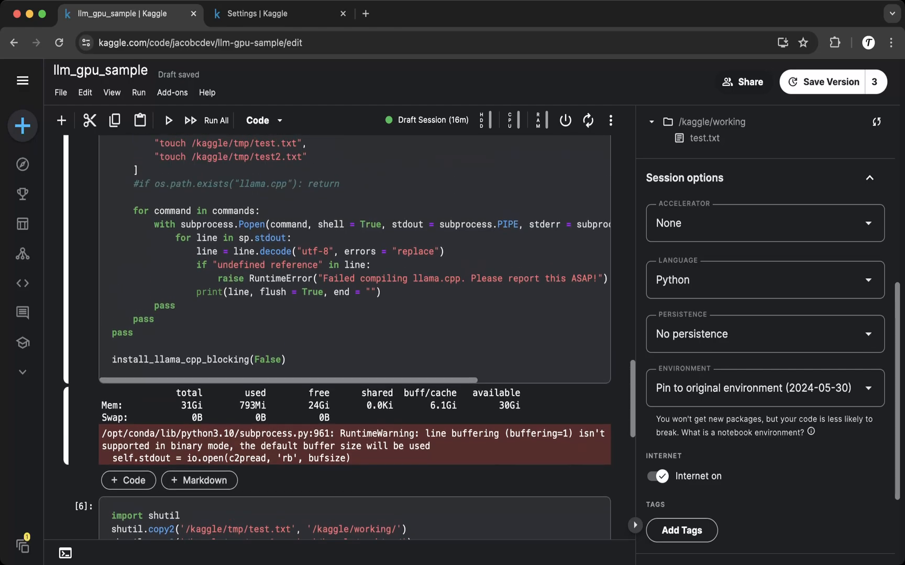
scroll("down", 3)
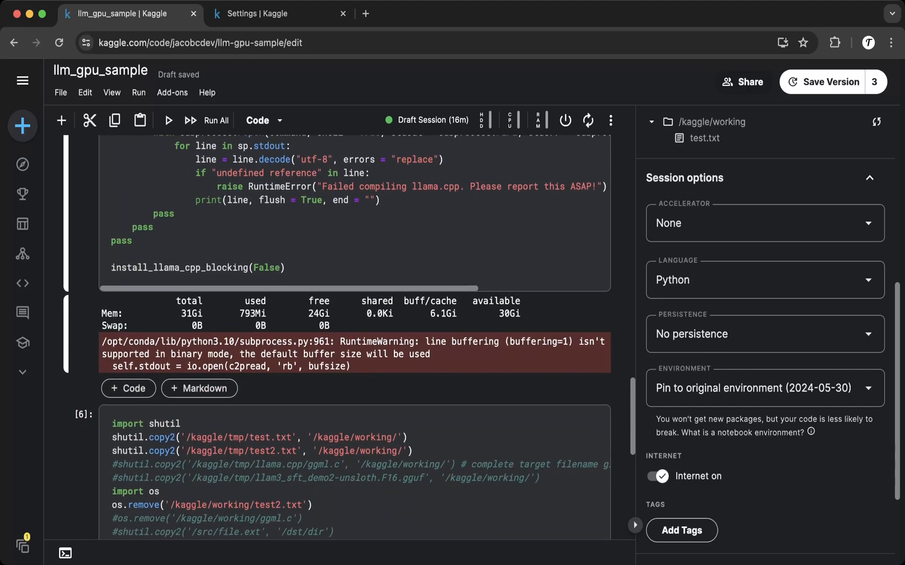
scroll("down", 3)
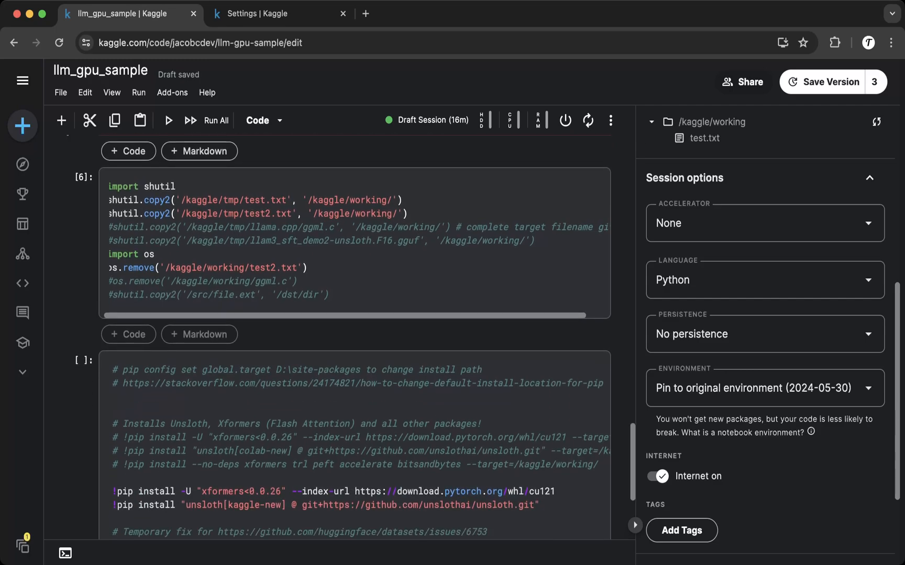
scroll("down", 3)
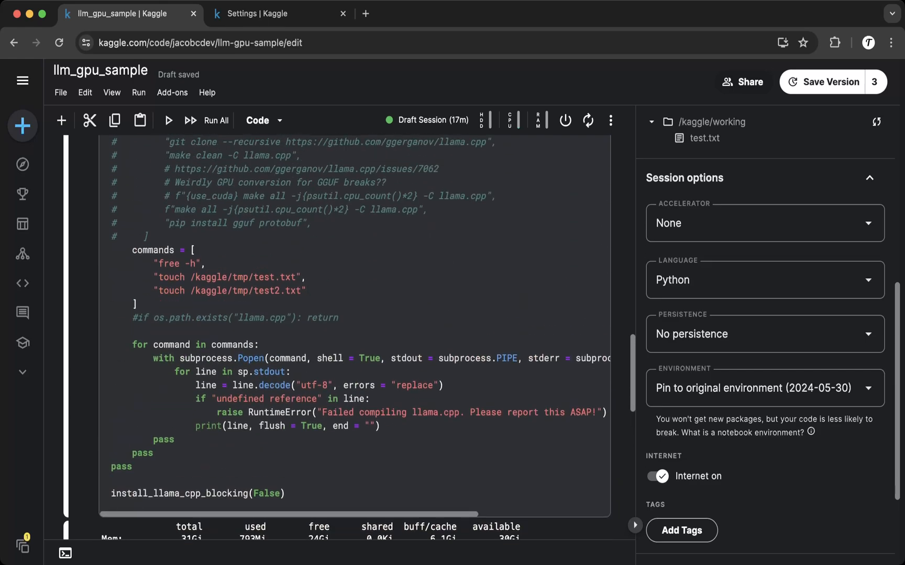
scroll("down", 3)
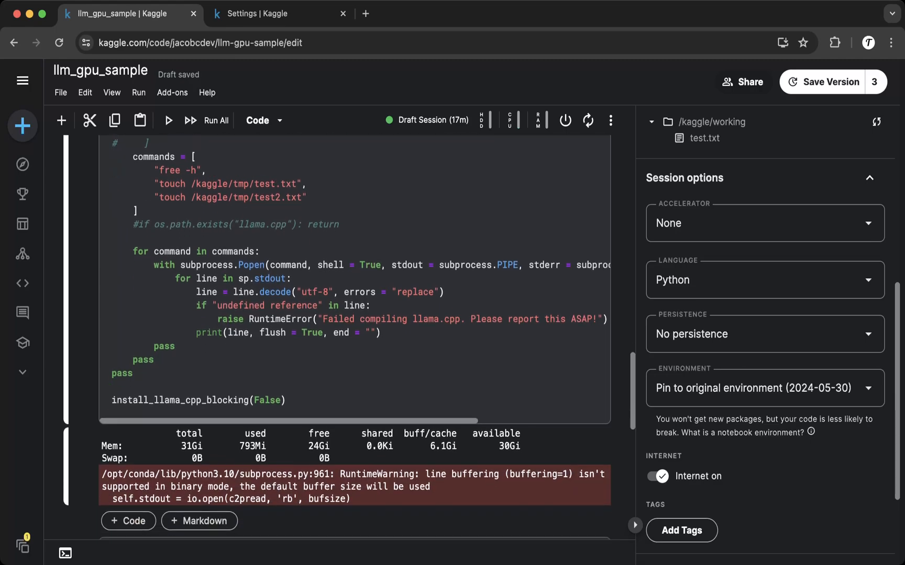
scroll("down", 3)
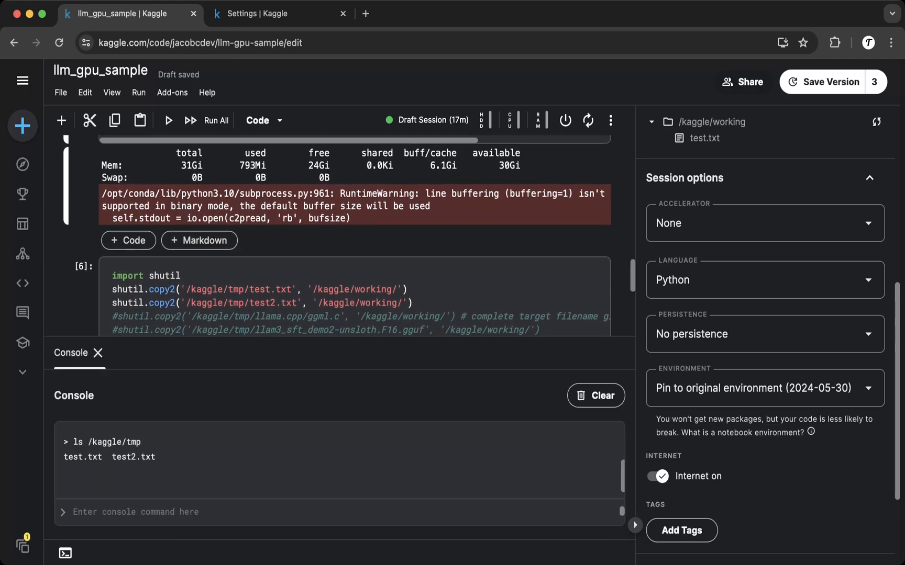
Scroll back to the cell copying test files to /kaggle/working and deleting test2.txt
scroll("down", 3)
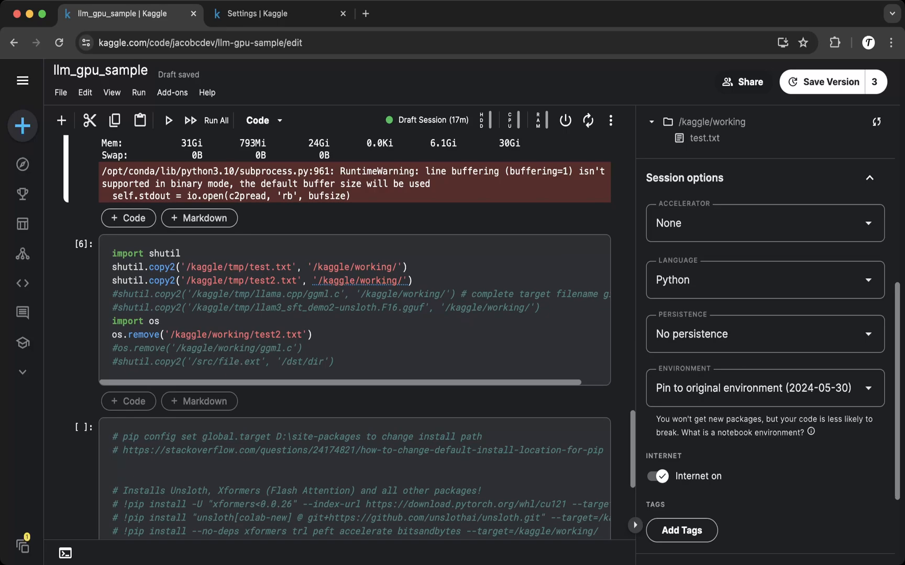
scroll("down", 3)
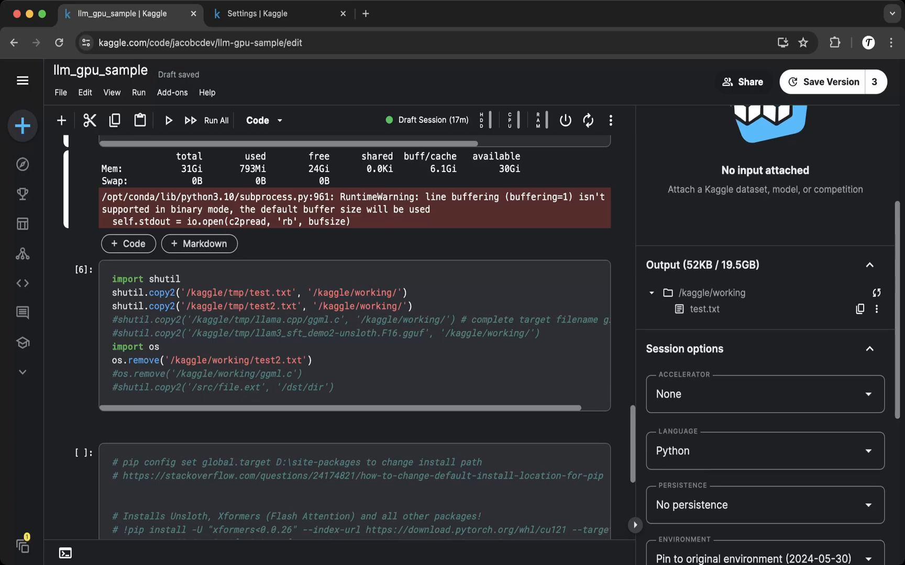
scroll("down", 3)
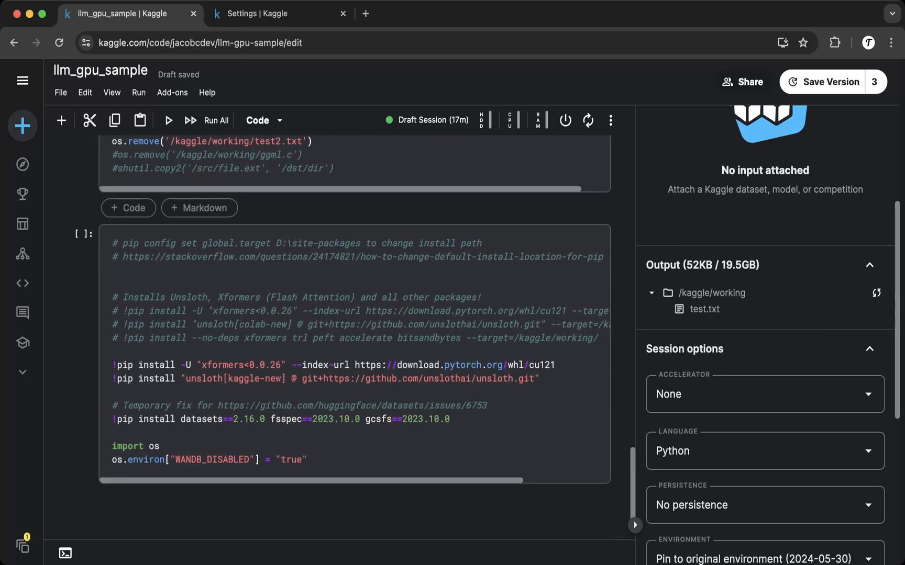